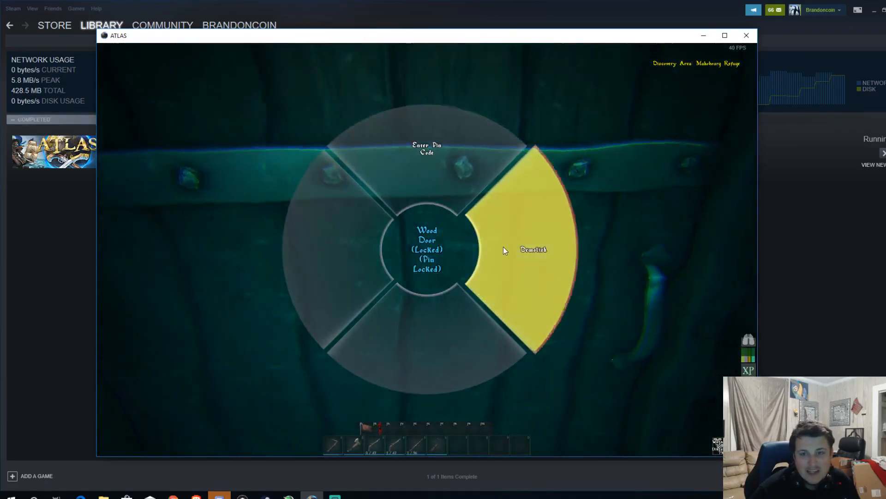
# - Demolish the pin-locked wood door to get into the sunken structure
pyautogui.click(532, 249)
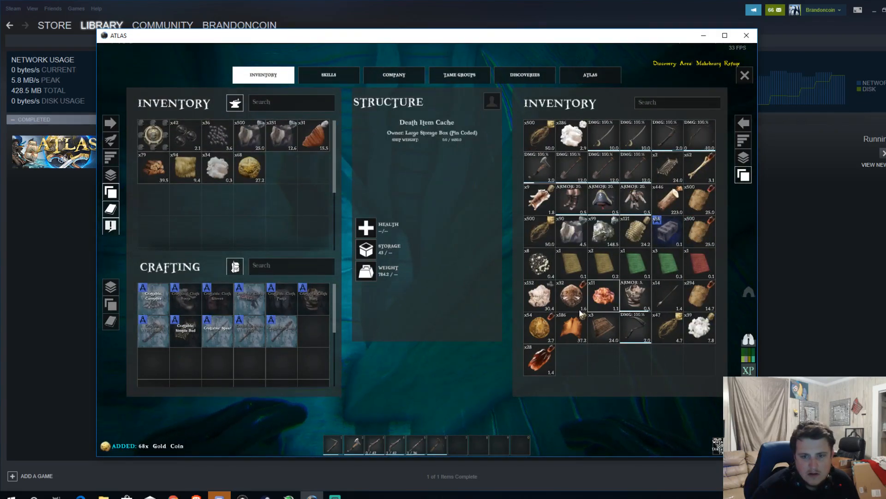
pyautogui.moveTo(667, 231)
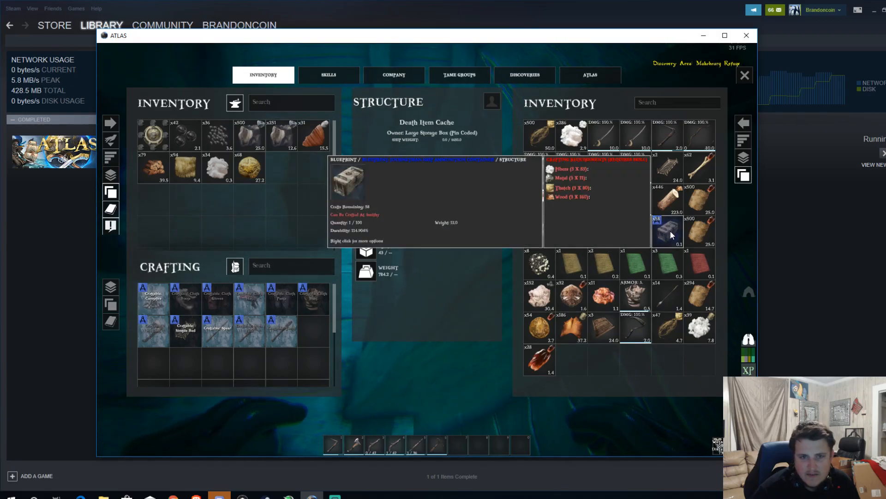
# - Close the emptied Death Item Cache and open the next Item Cache's inventory
pyautogui.press('Escape')
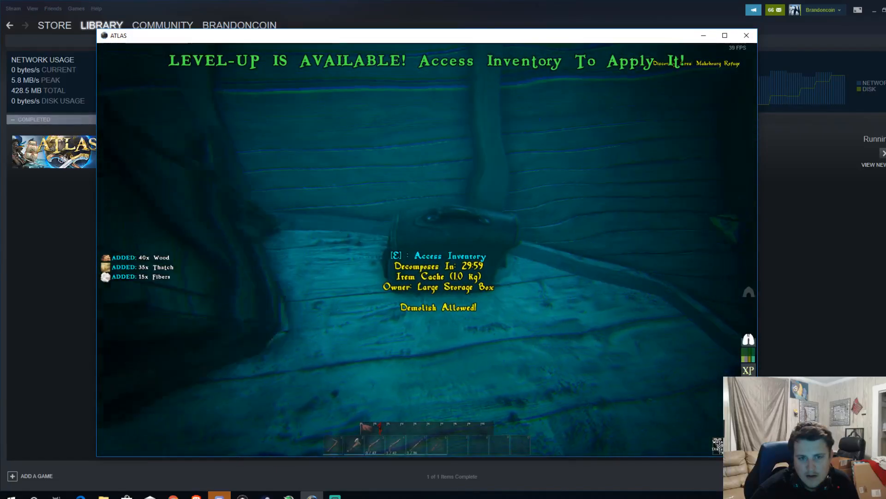
pyautogui.press('e')
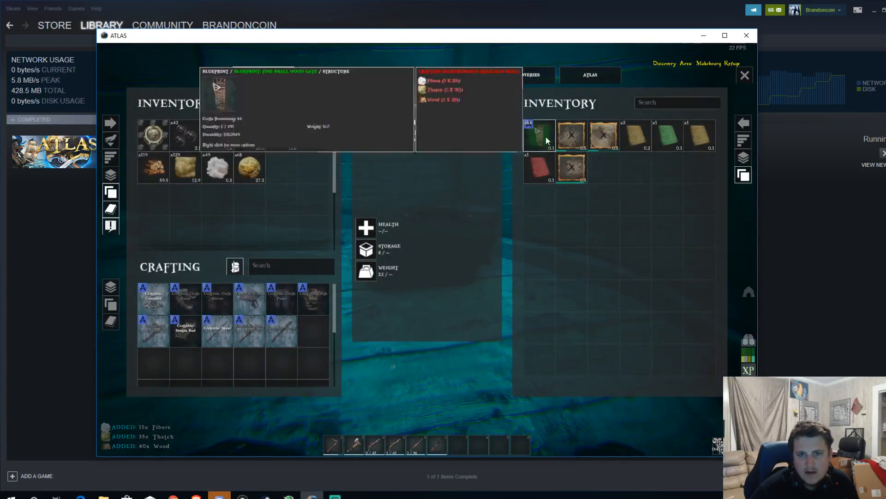